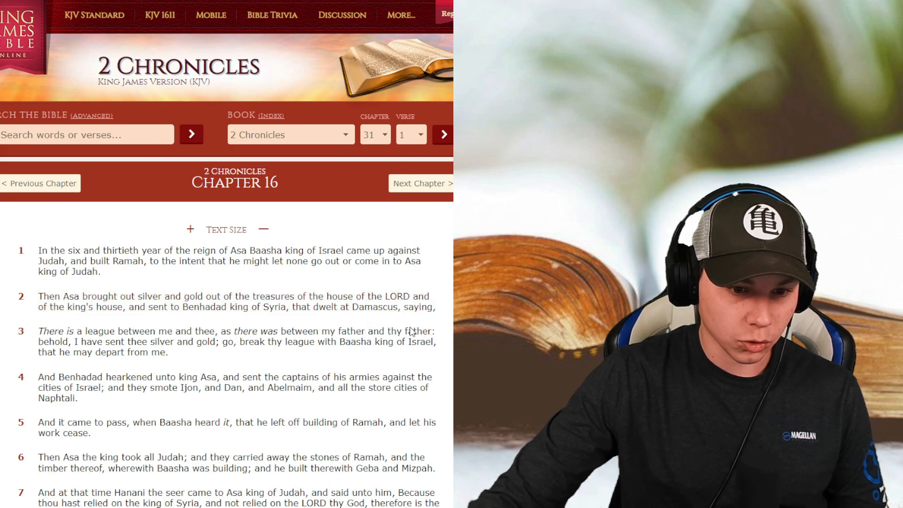
Scroll 2 Chronicles 31 down to its final verse, 21.
{"action": "scroll", "scroll_direction": "down", "scroll_amount": 3}
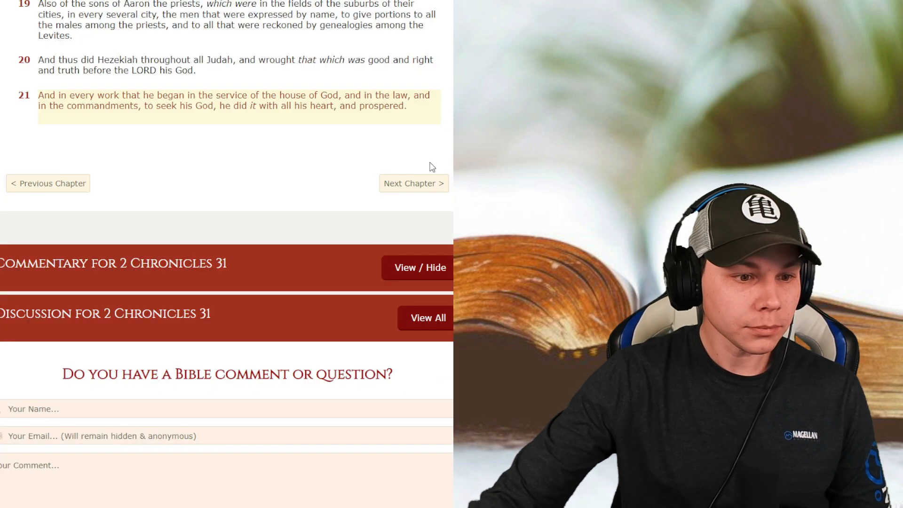
{"action": "mouse_move", "coordinate": [91, 90]}
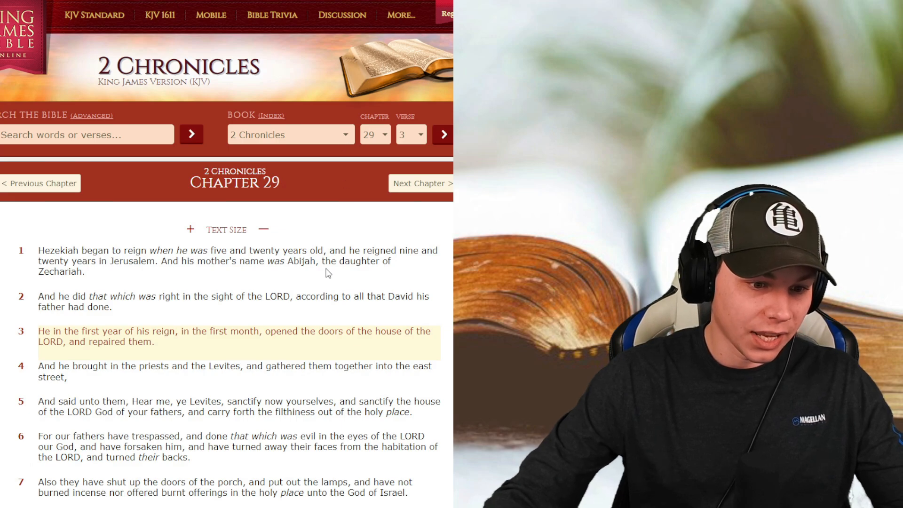
Select Luke and verse 19 to jump to Luke 10:19.
{"action": "left_click", "coordinate": [291, 134]}
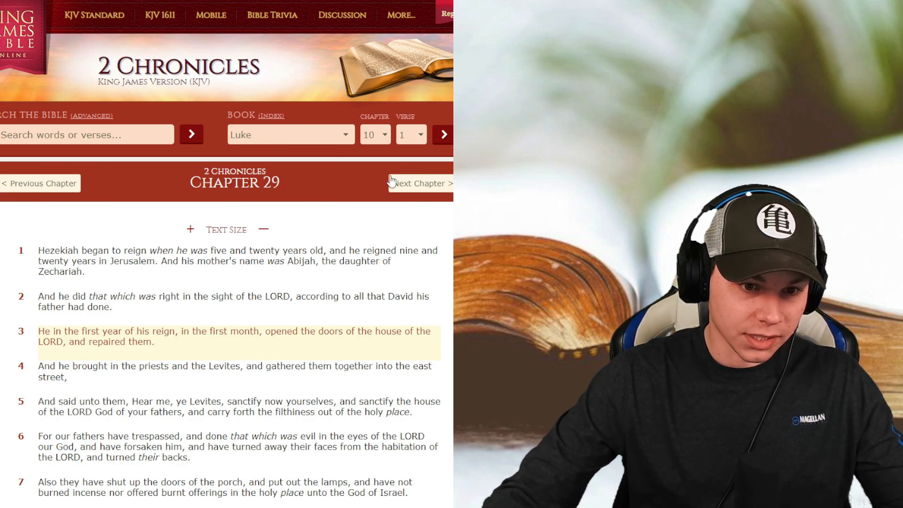
{"action": "left_click", "coordinate": [411, 134]}
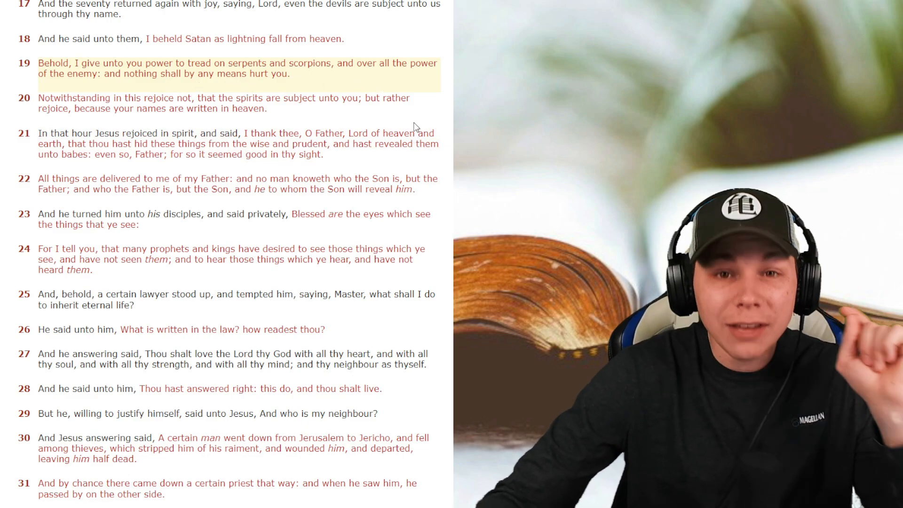
{"action": "mouse_move", "coordinate": [401, 115]}
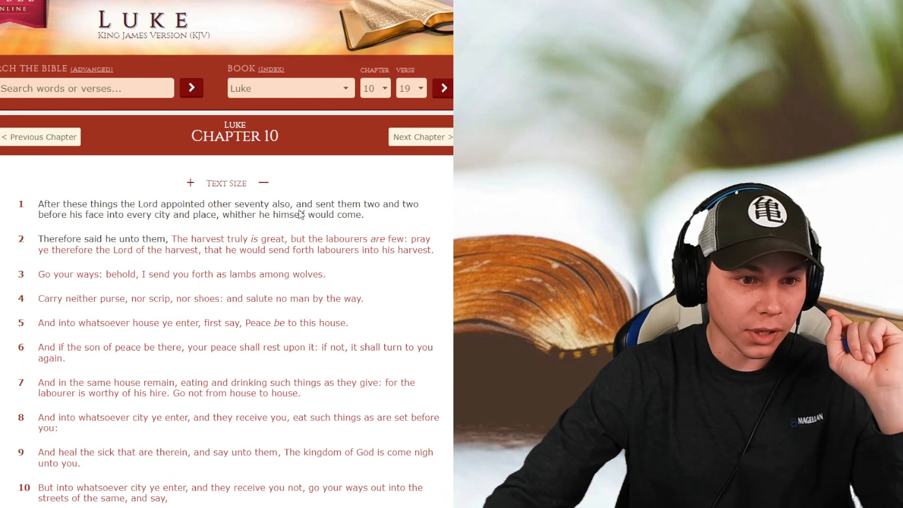
{"action": "mouse_move", "coordinate": [307, 148]}
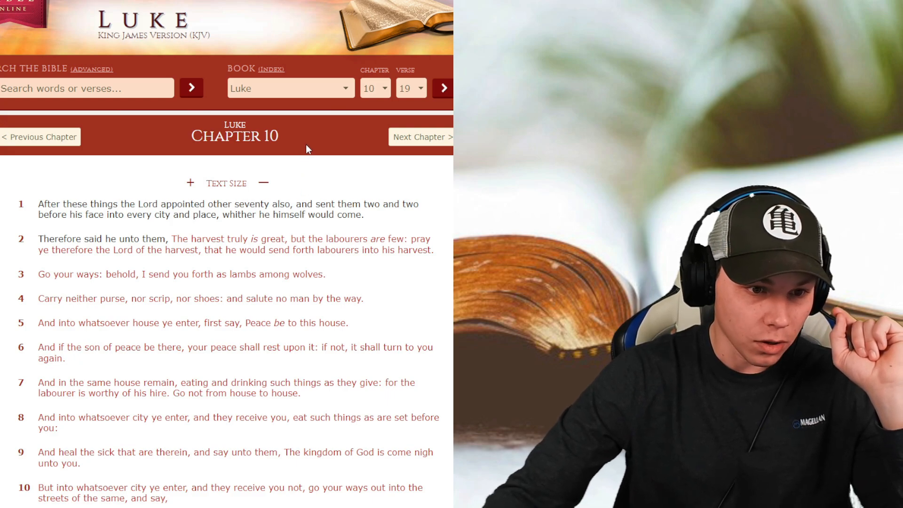
{"action": "mouse_move", "coordinate": [278, 289]}
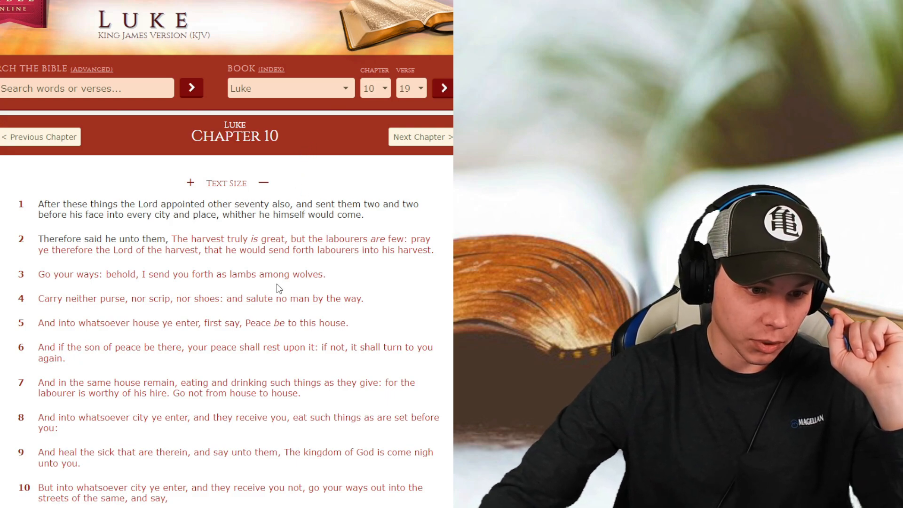
Select Acts and verse 8 to jump to Acts 1:8.
{"action": "left_click", "coordinate": [290, 88]}
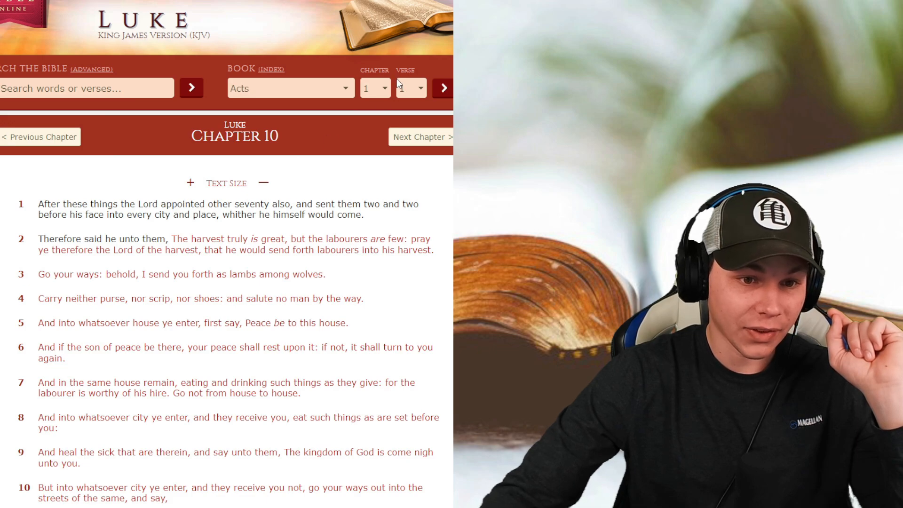
{"action": "mouse_move", "coordinate": [413, 96]}
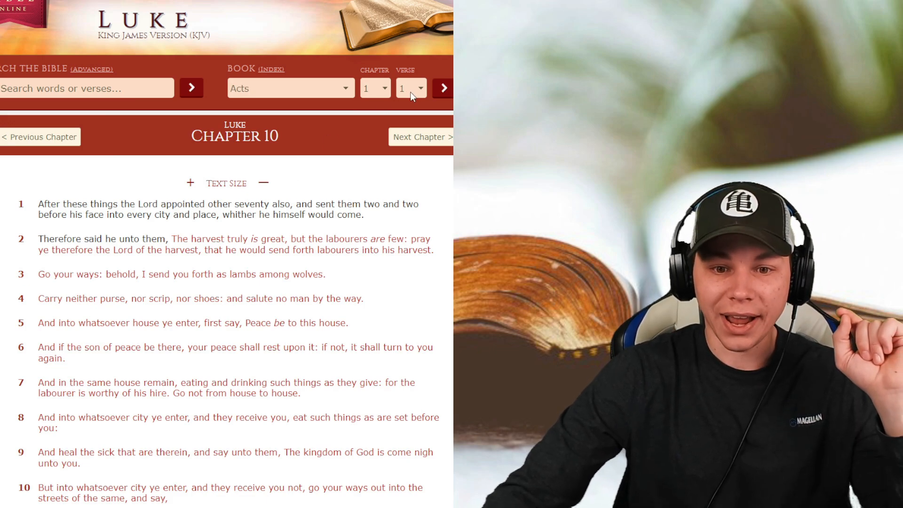
{"action": "left_click", "coordinate": [411, 88]}
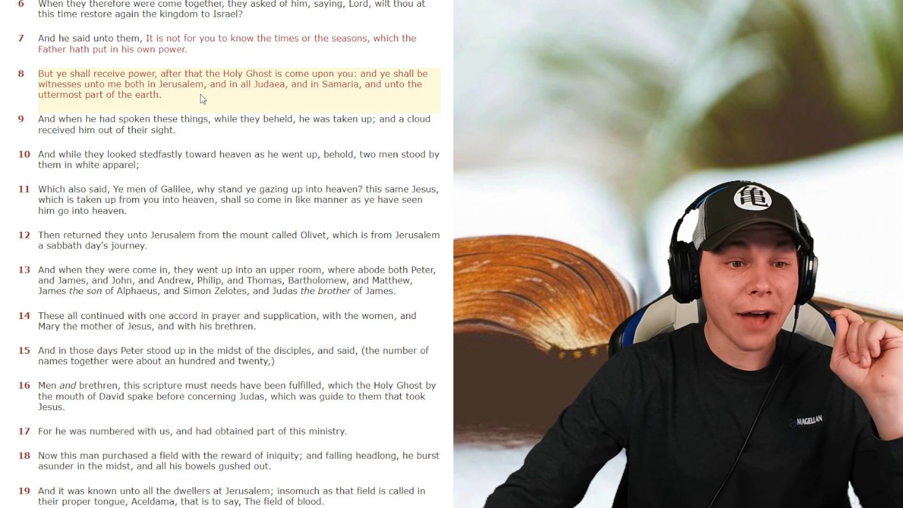
{"action": "mouse_move", "coordinate": [287, 102]}
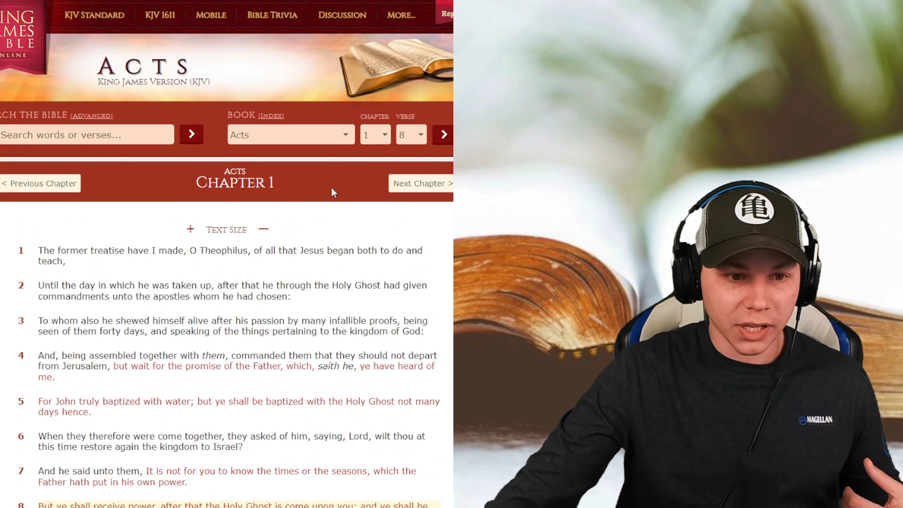
{"action": "mouse_move", "coordinate": [307, 216]}
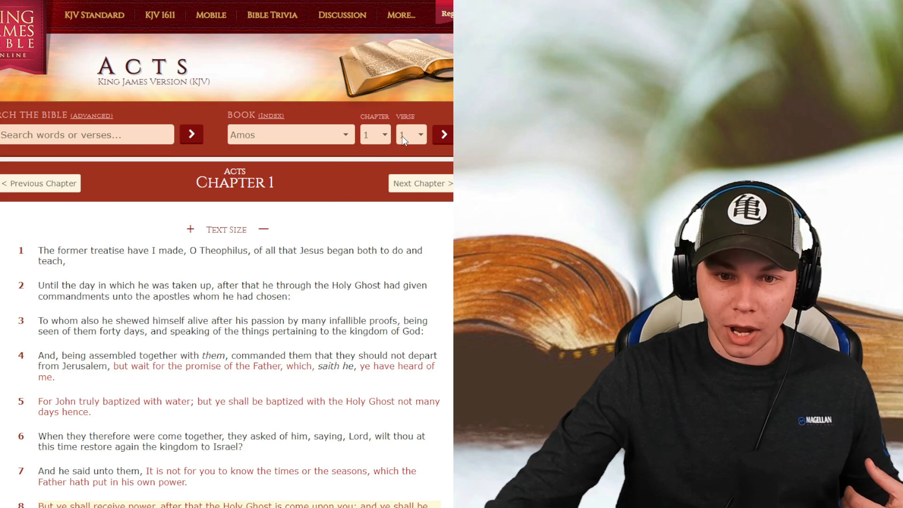
{"action": "mouse_move", "coordinate": [375, 160]}
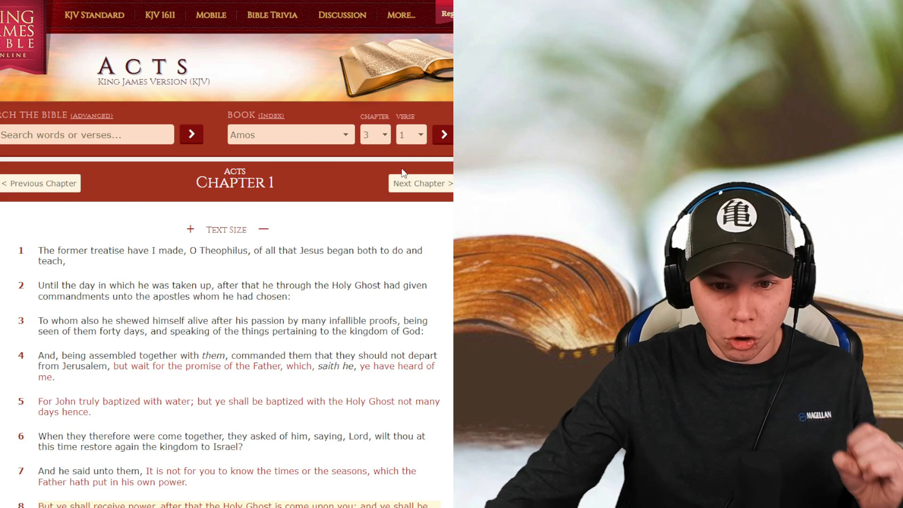
Load Amos chapter 3 to show verse 7.
{"action": "left_click", "coordinate": [410, 134]}
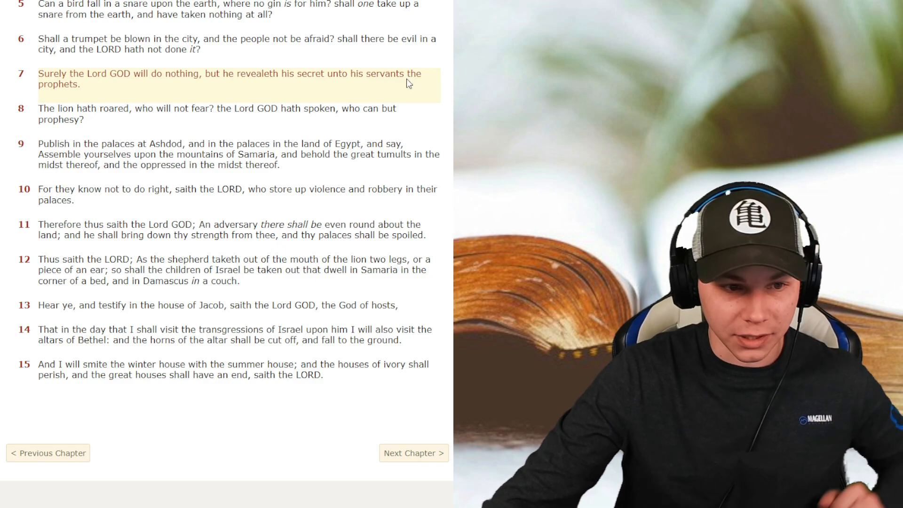
{"action": "mouse_move", "coordinate": [400, 95]}
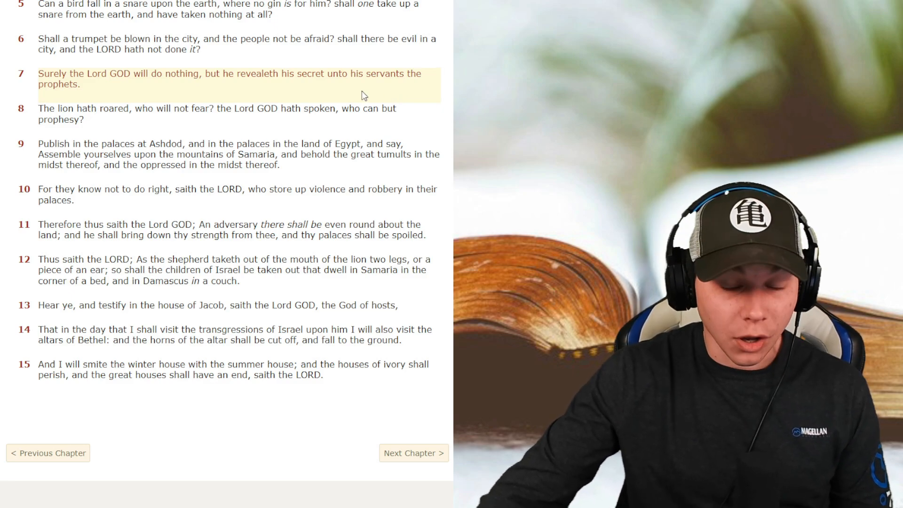
{"action": "mouse_move", "coordinate": [422, 114]}
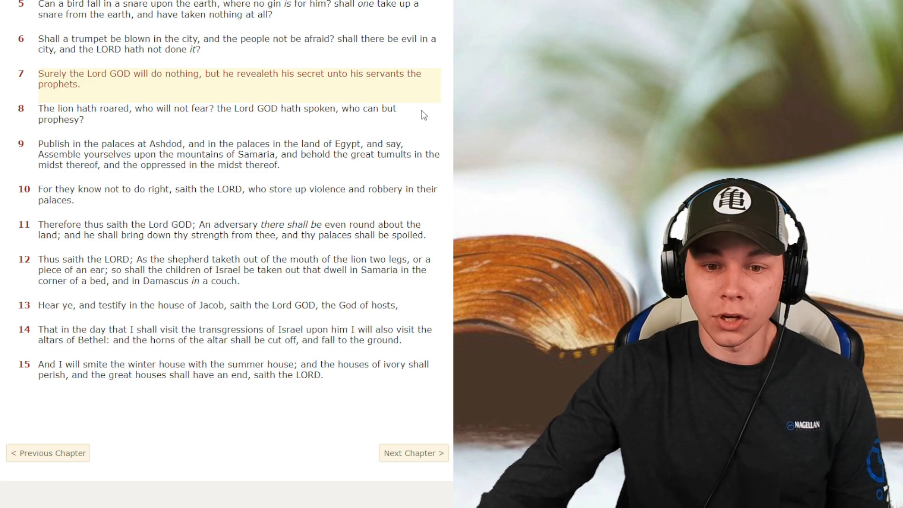
{"action": "left_click", "coordinate": [216, 114]}
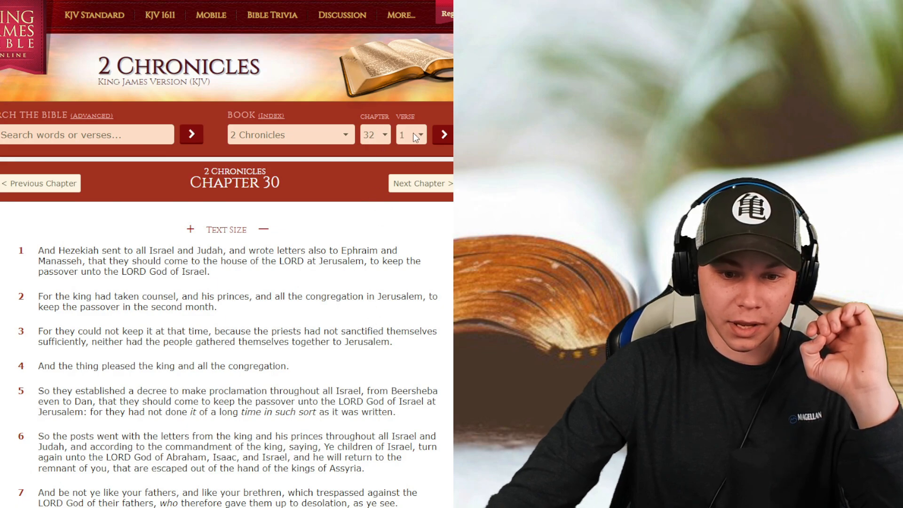
Load 2 Chronicles 32 and scroll down through the chapter.
{"action": "left_click", "coordinate": [421, 183]}
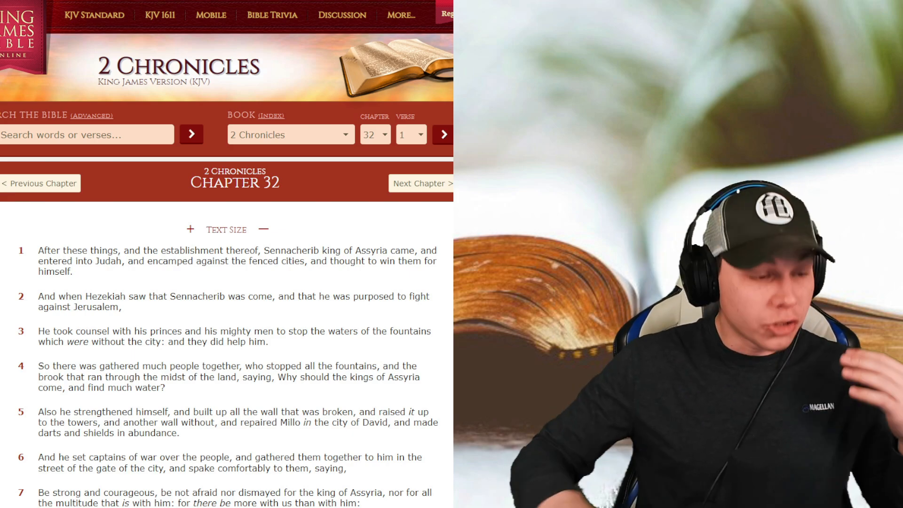
{"action": "scroll", "scroll_direction": "down", "scroll_amount": 3}
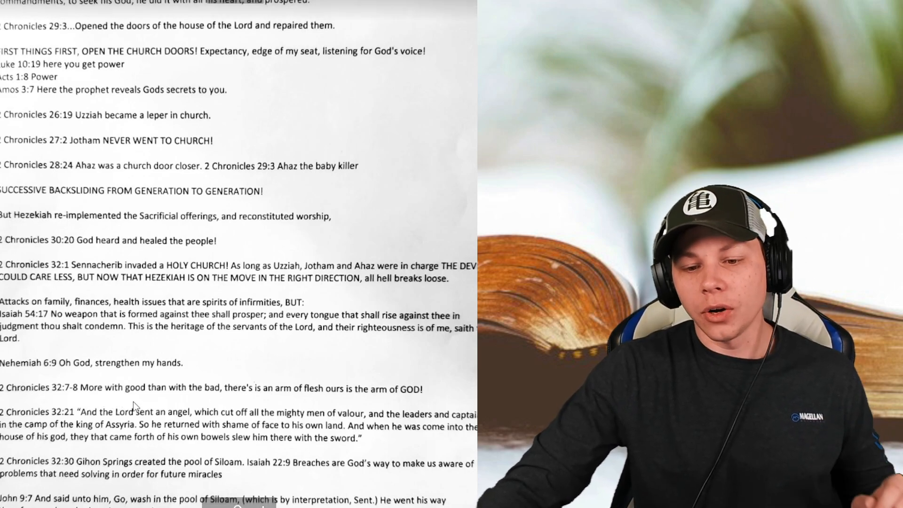
{"action": "mouse_move", "coordinate": [406, 404]}
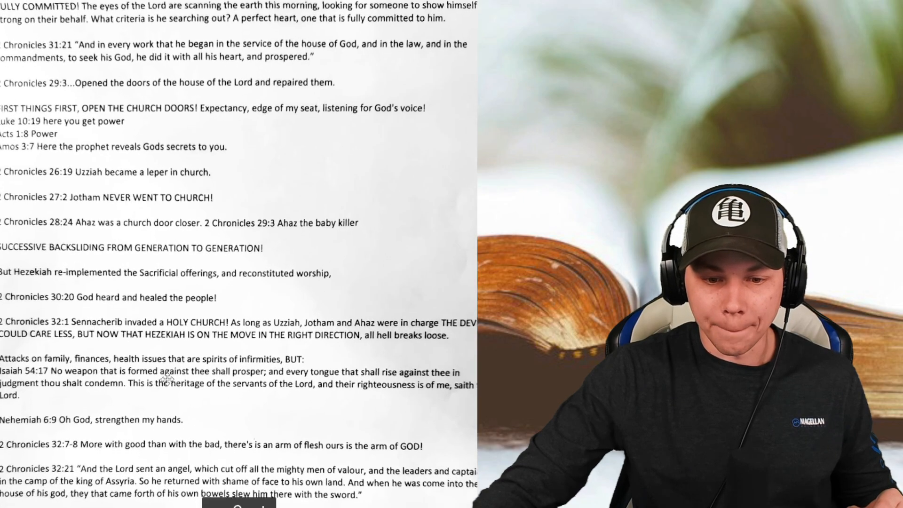
{"action": "scroll", "scroll_direction": "down", "scroll_amount": 3}
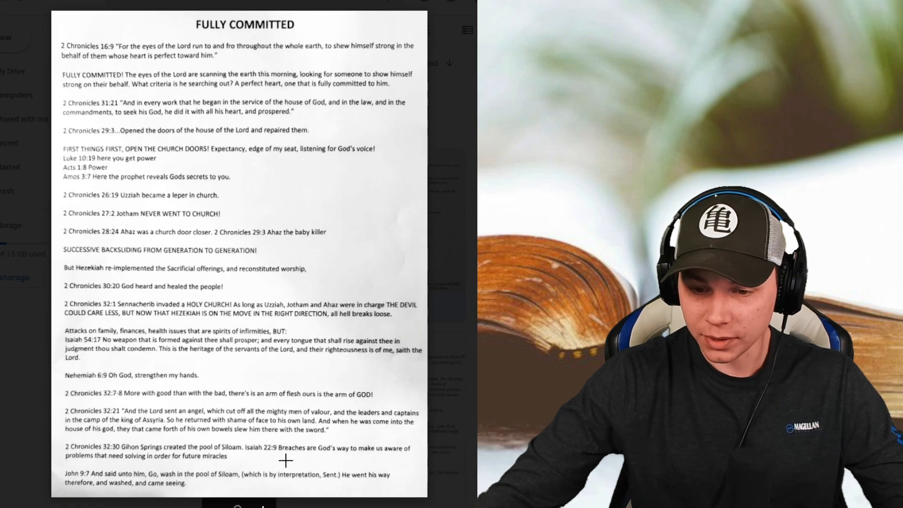
{"action": "mouse_move", "coordinate": [367, 453]}
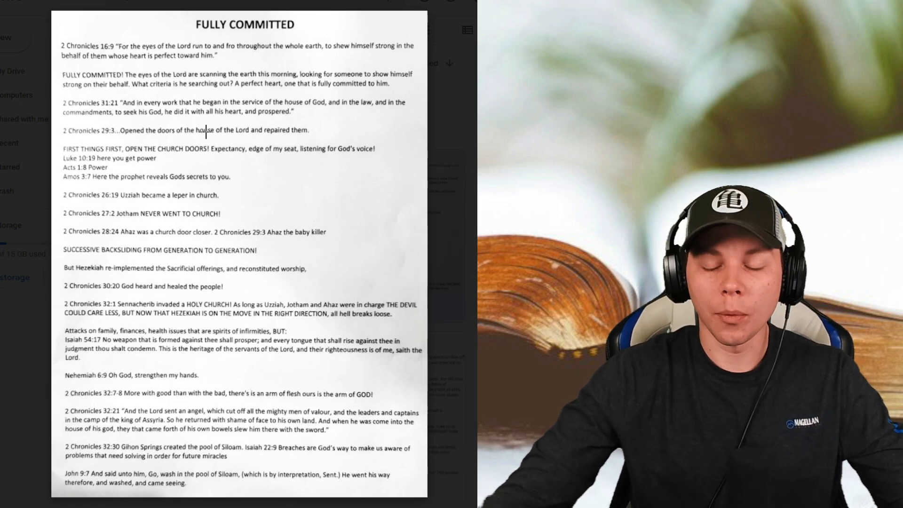
Scroll down the Fully Committed notes preview to 2 Chronicles 32:21.
{"action": "scroll", "scroll_direction": "down", "scroll_amount": 3}
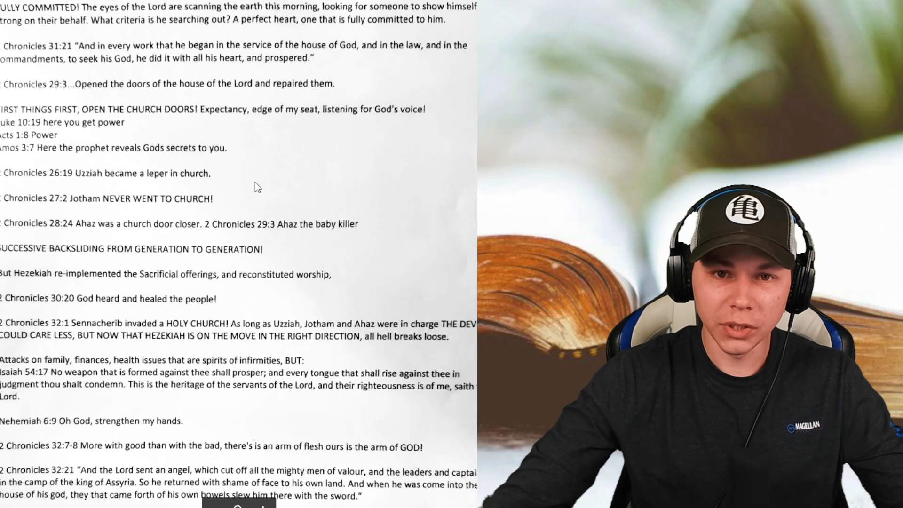